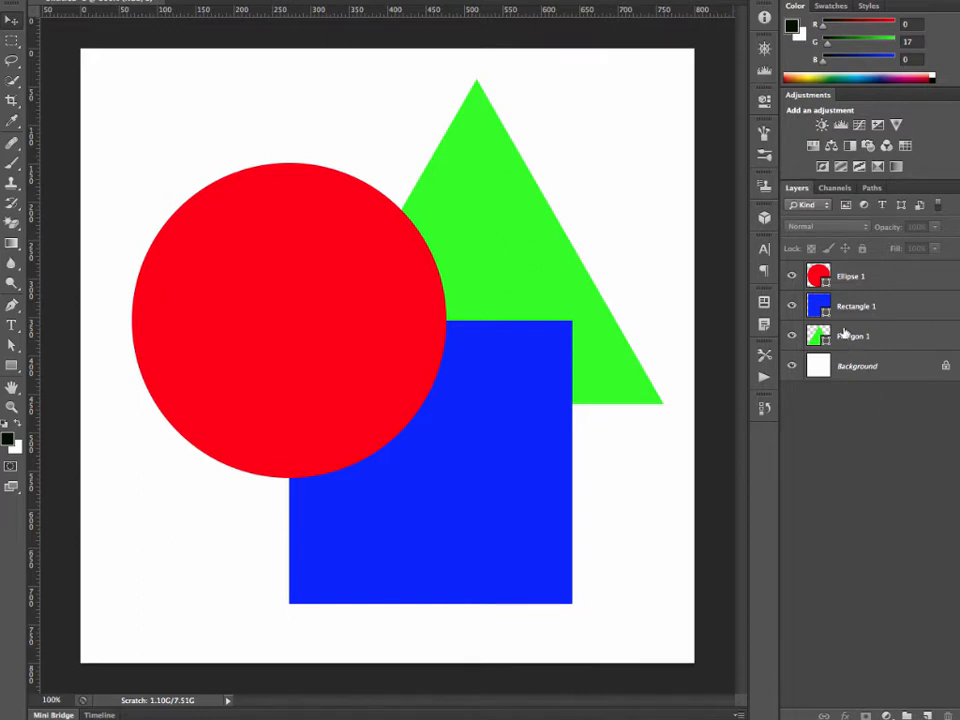
Select the green triangle layer and nudge it stepwise above the square and circle.
left_click(852, 336)
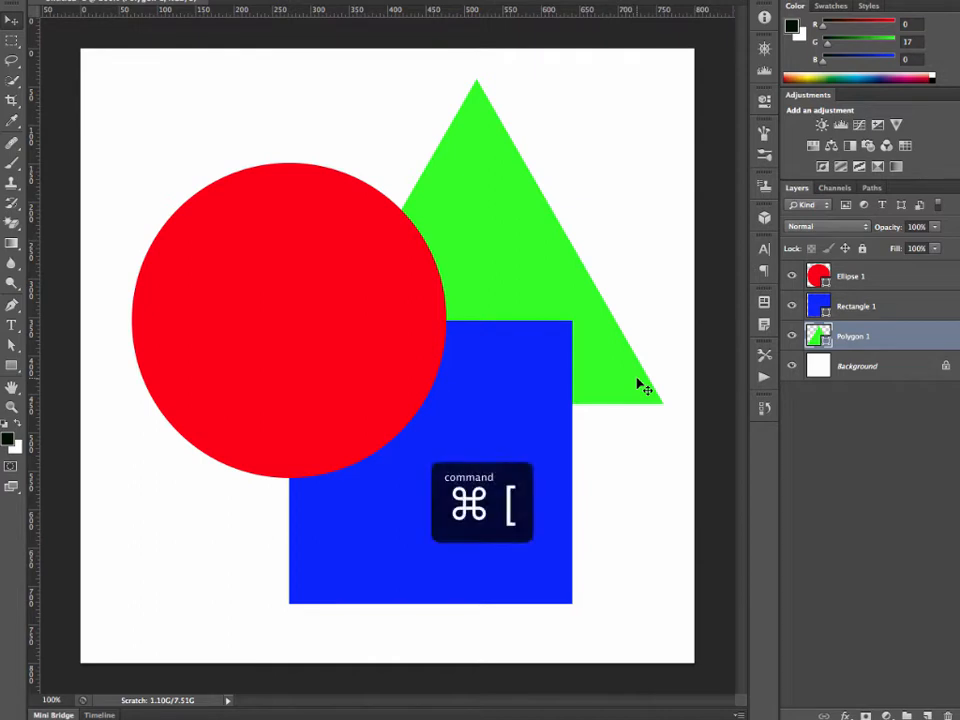
key("cmd+[")
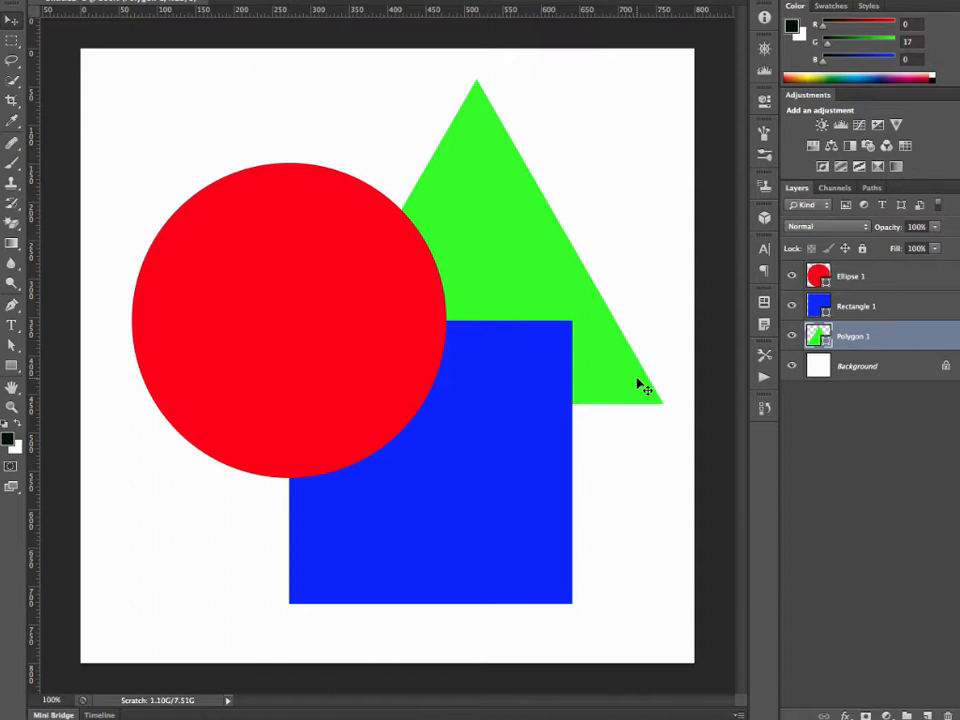
key("cmd+]")
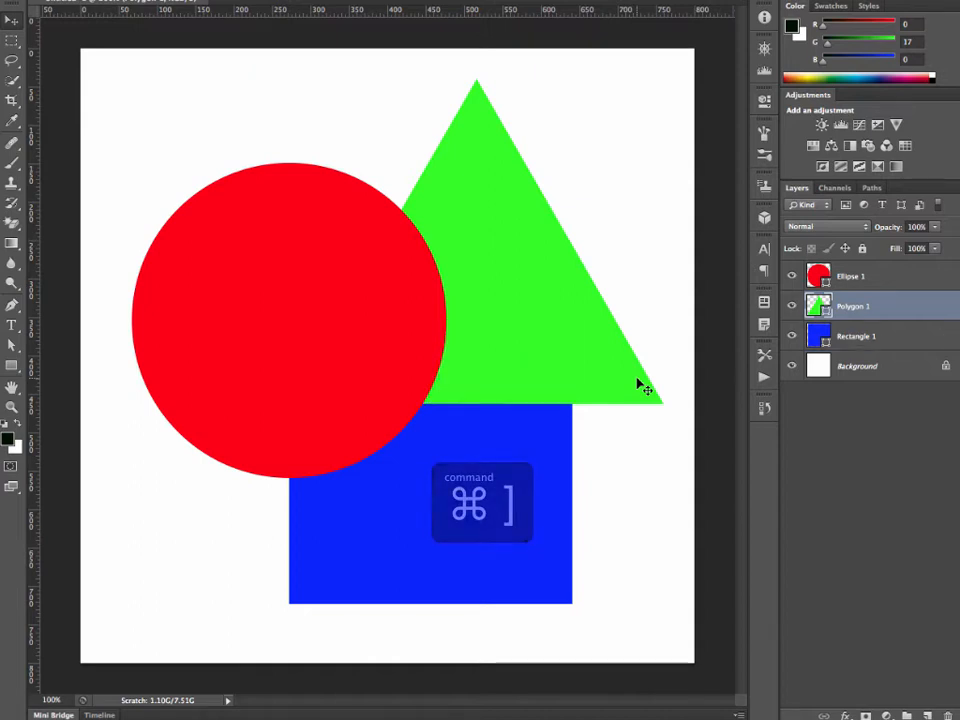
key("cmd+]")
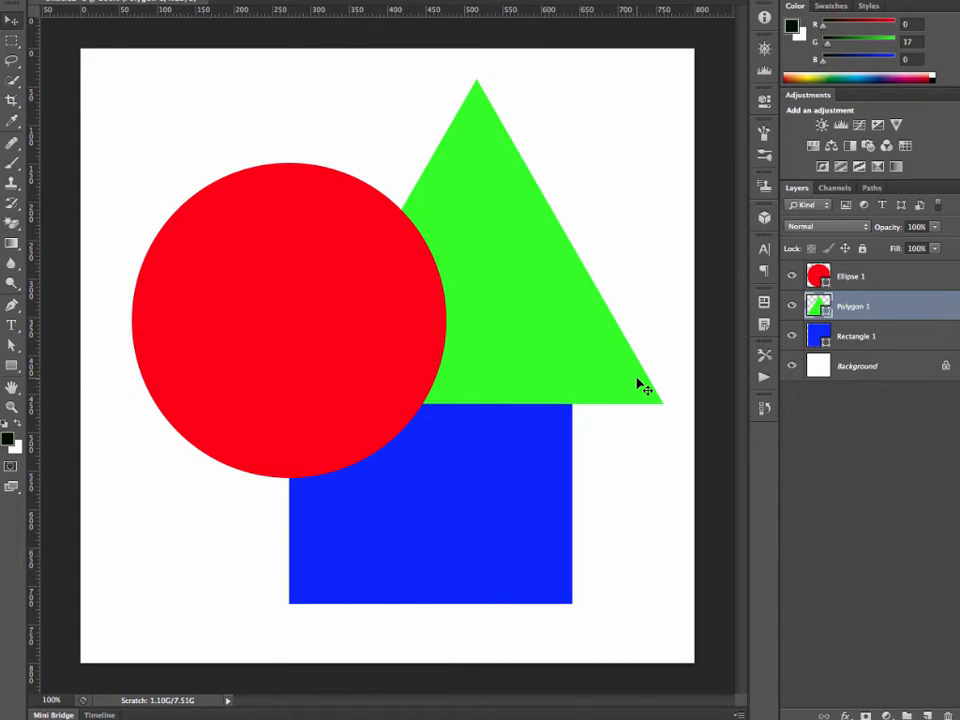
key("cmd+]")
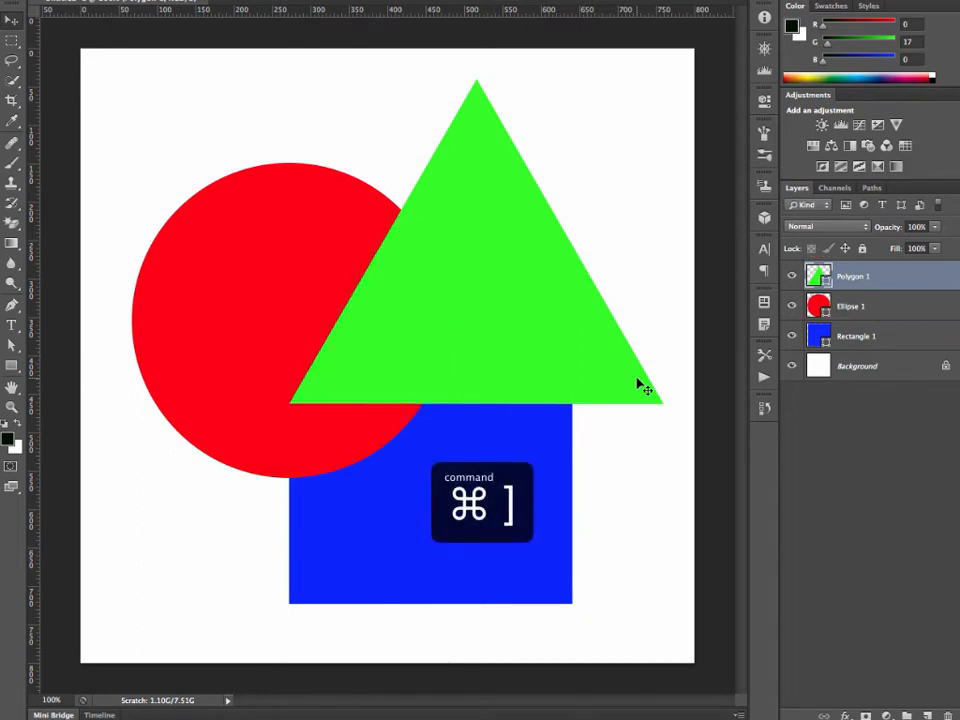
key("cmd+]")
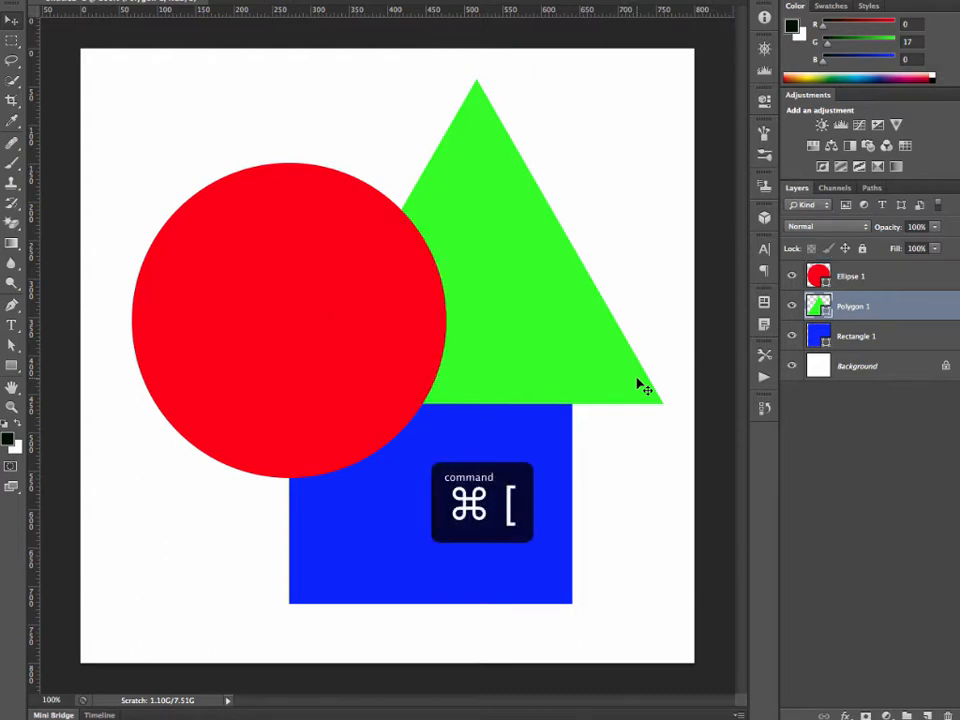
Step the triangle back down beneath the square to the bottom of the stack.
key("cmd+[")
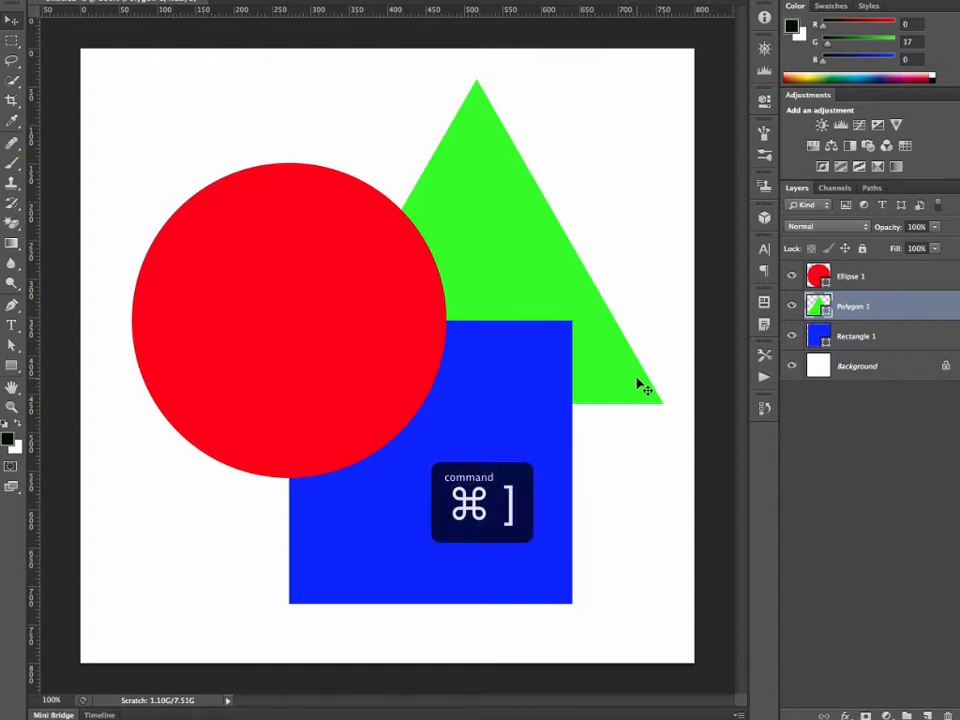
key("cmd+[")
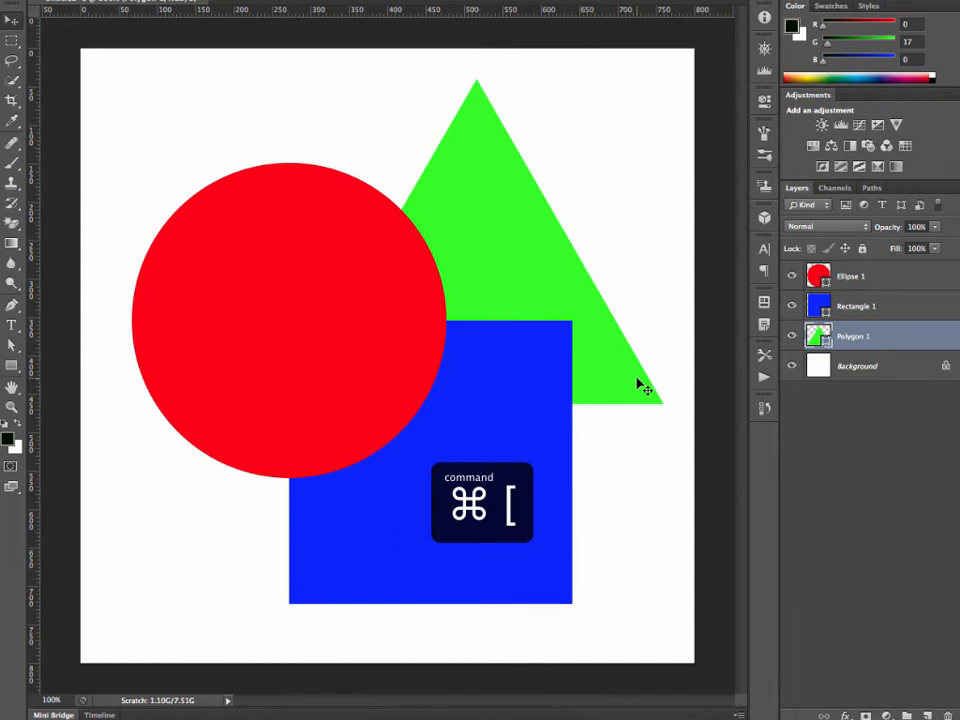
key("cmd+[")
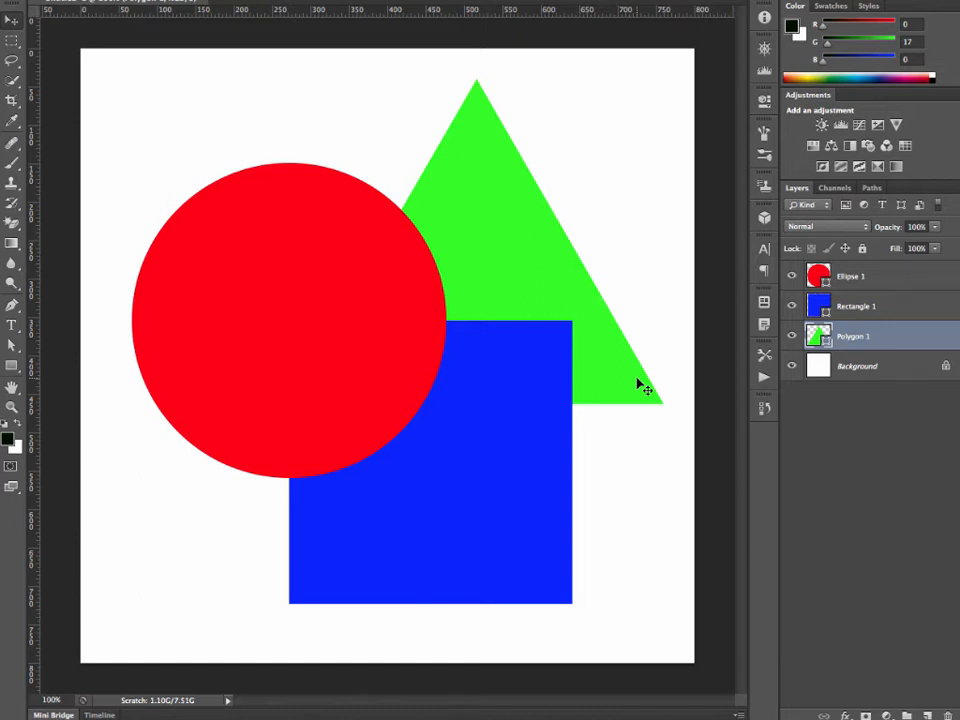
Bring the triangle to the very front, send it to the back, then to the front again.
key("cmd+]")
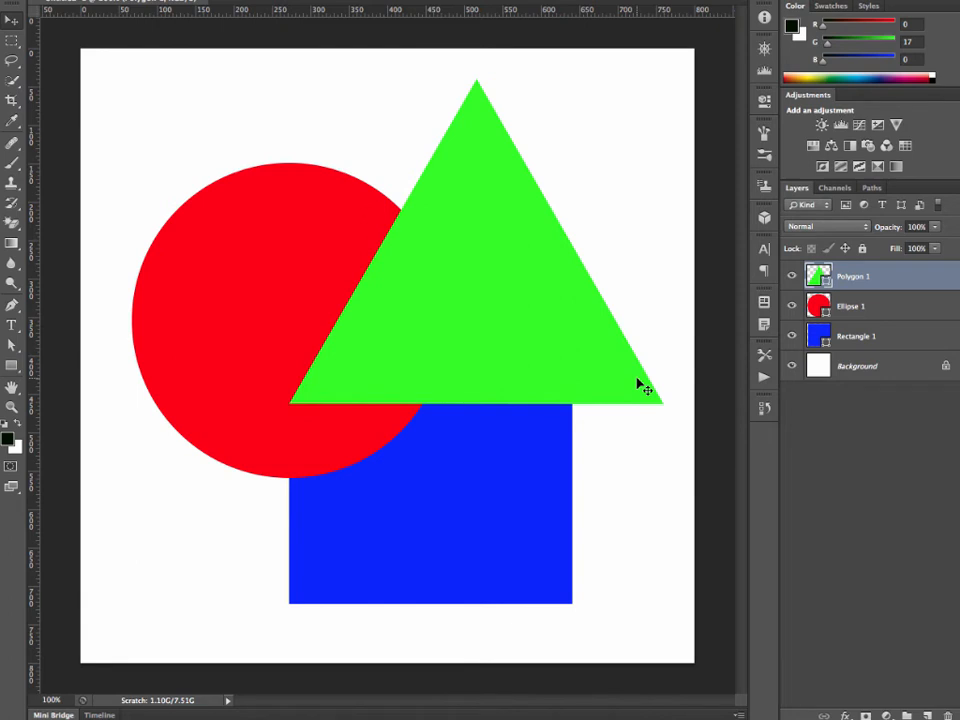
key("cmd+[")
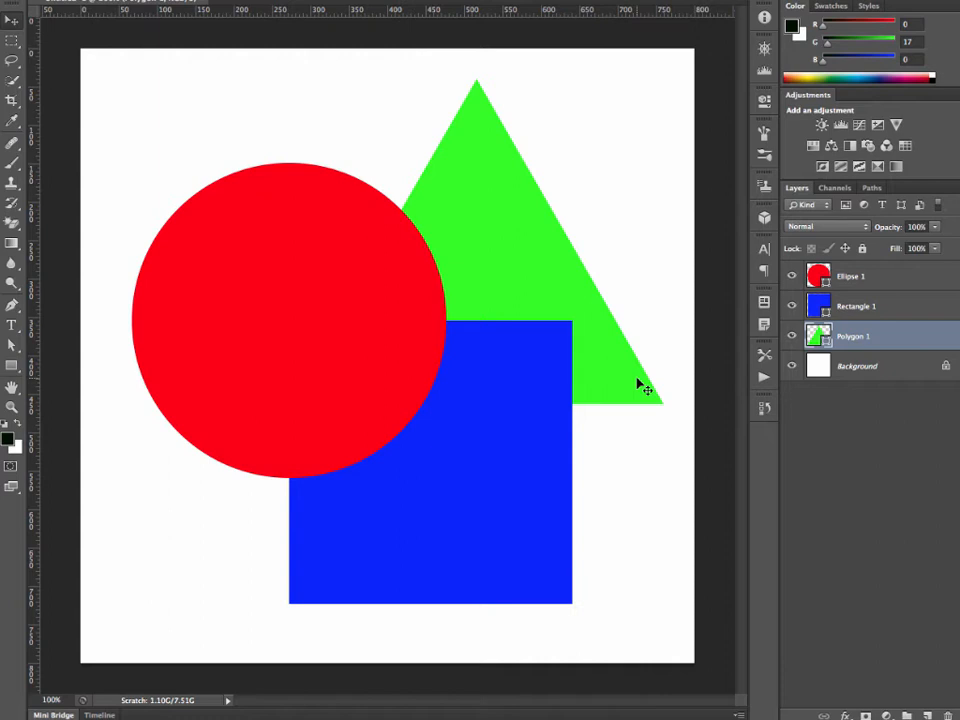
key("cmd+]")
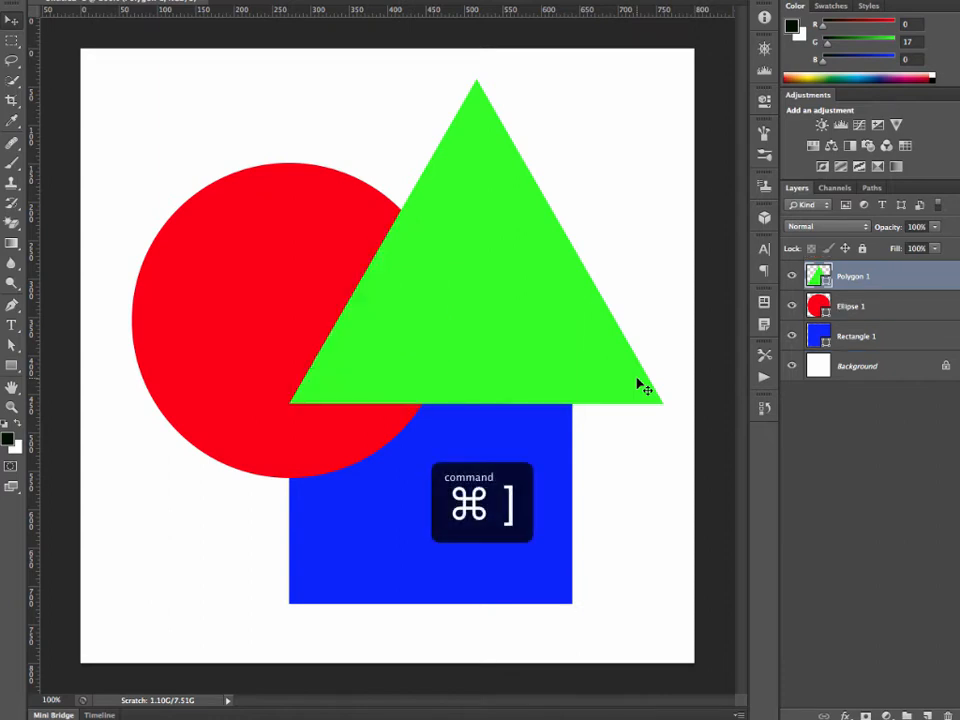
key("cmd+]")
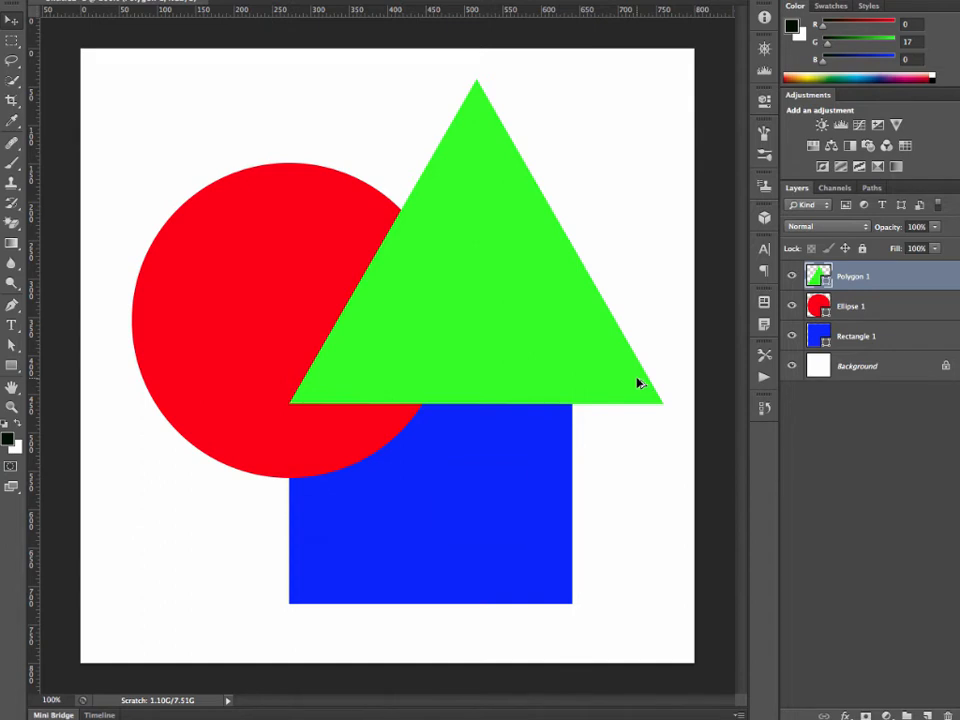
left_click(850, 306)
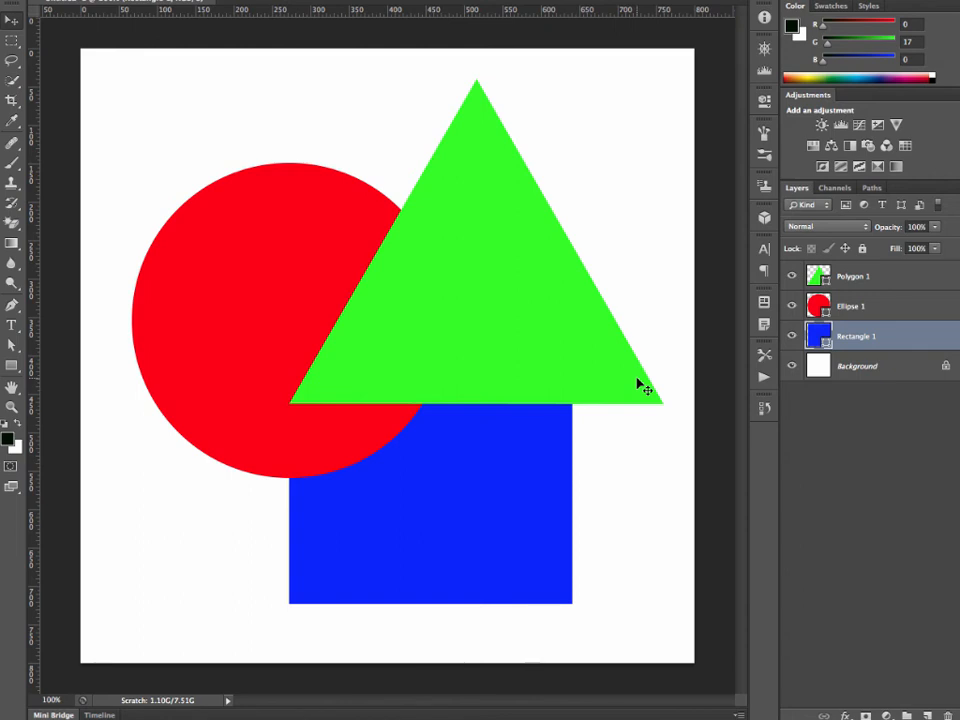
mouse_move(638, 384)
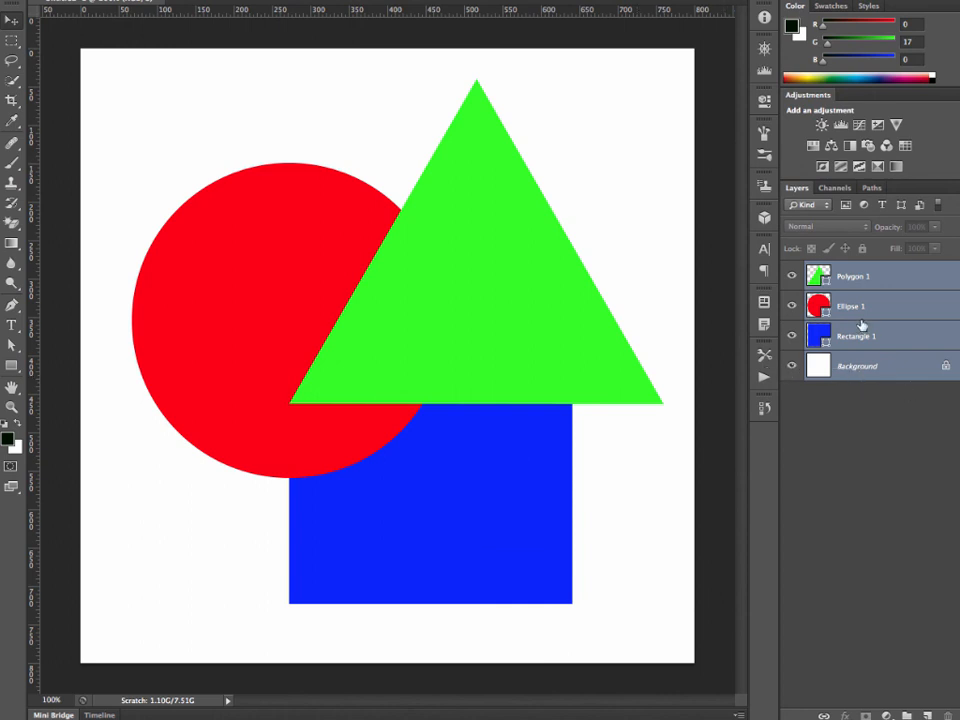
left_click(856, 306)
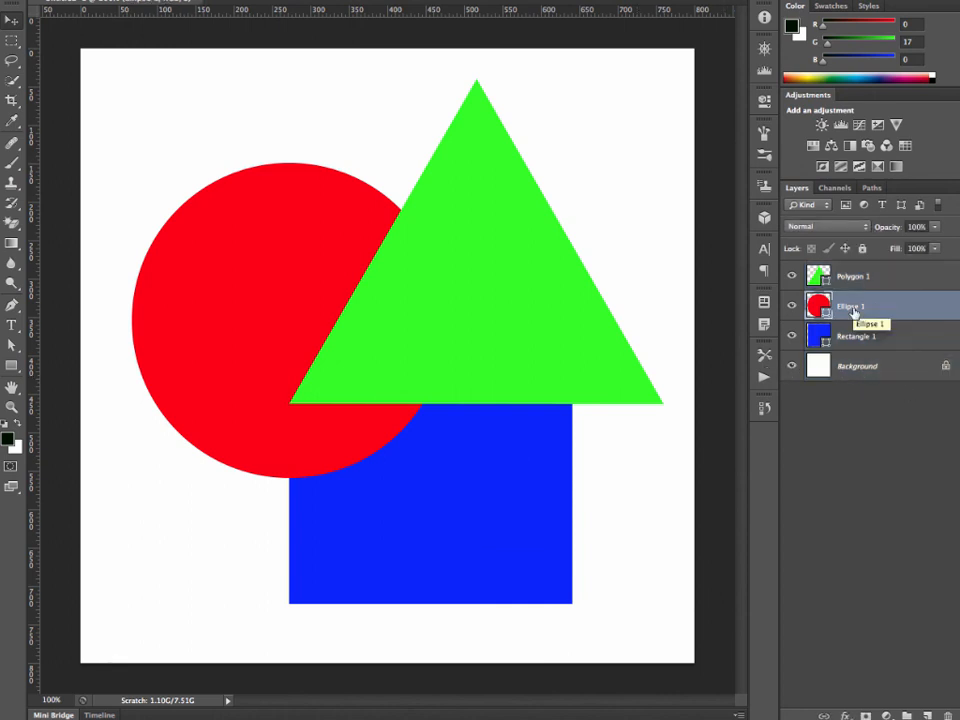